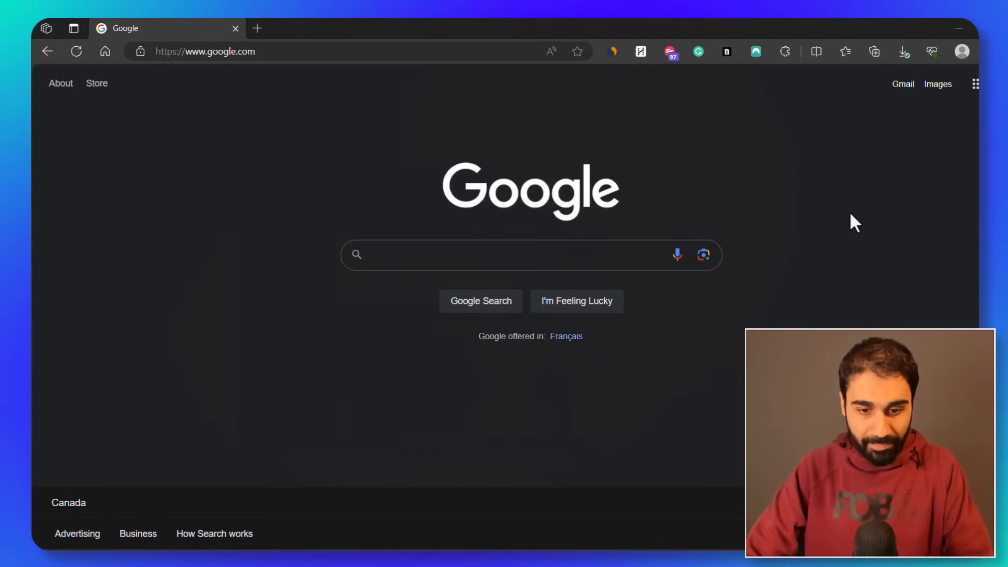
# Search Google for 'ai in digital marketing' and bring up link options on the OptiMonk result.
pyautogui.write('ai in digital marketing')
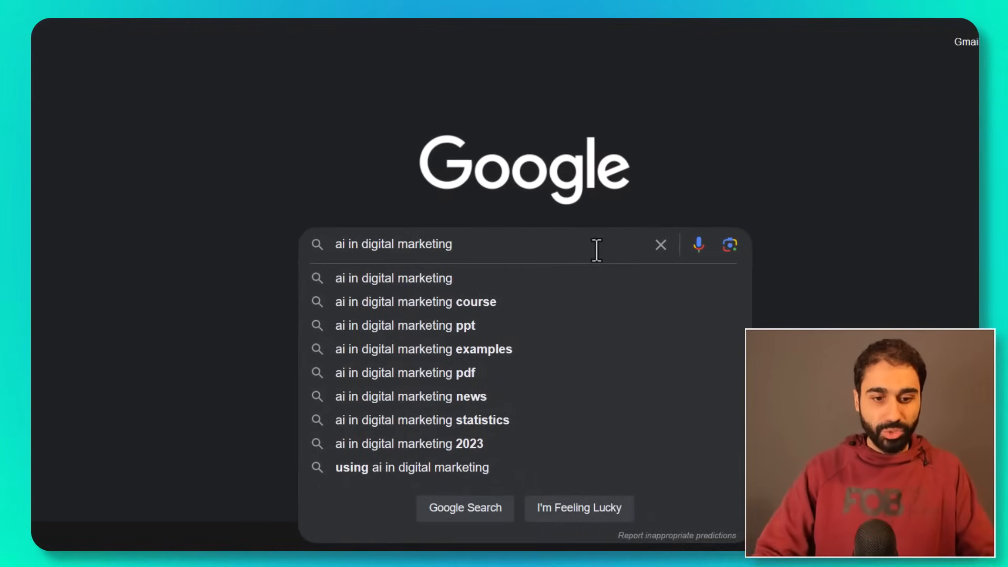
pyautogui.press('Enter')
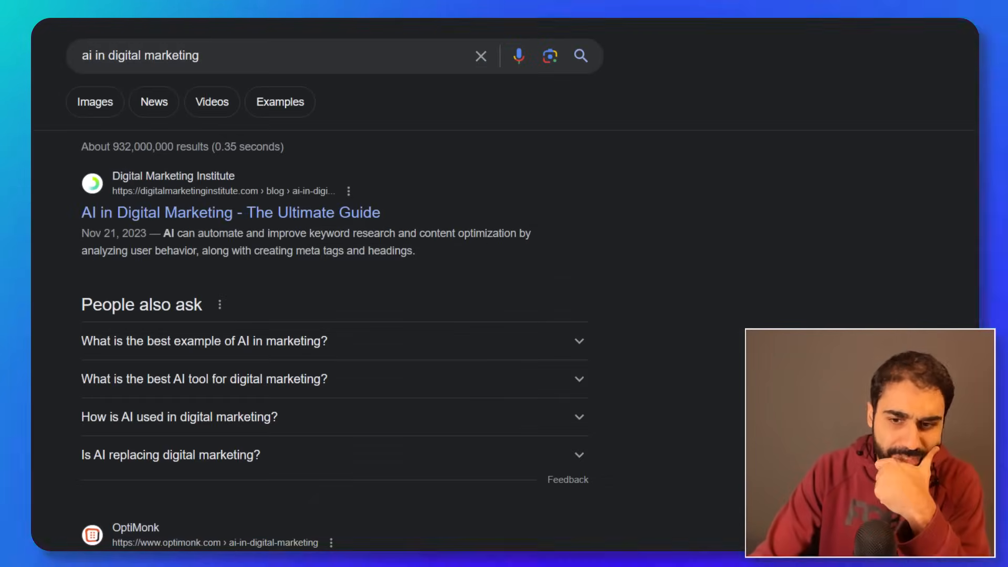
pyautogui.scroll(-3)
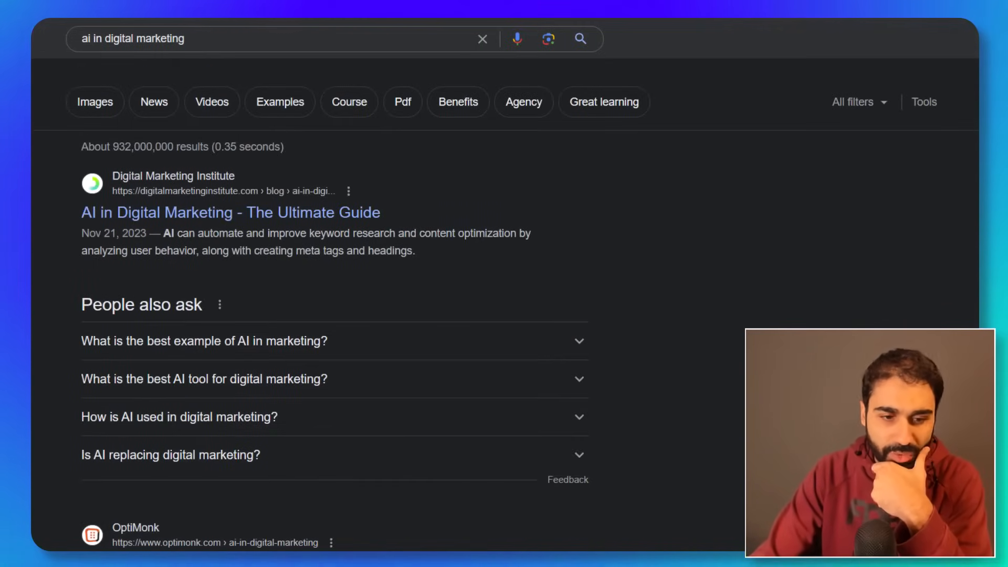
pyautogui.scroll(-3)
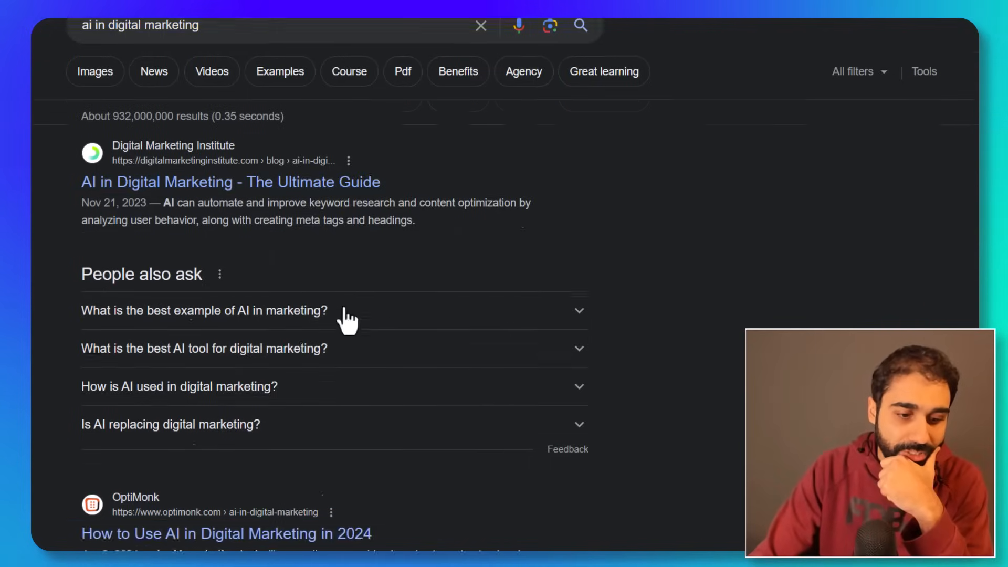
pyautogui.rightClick(222, 534)
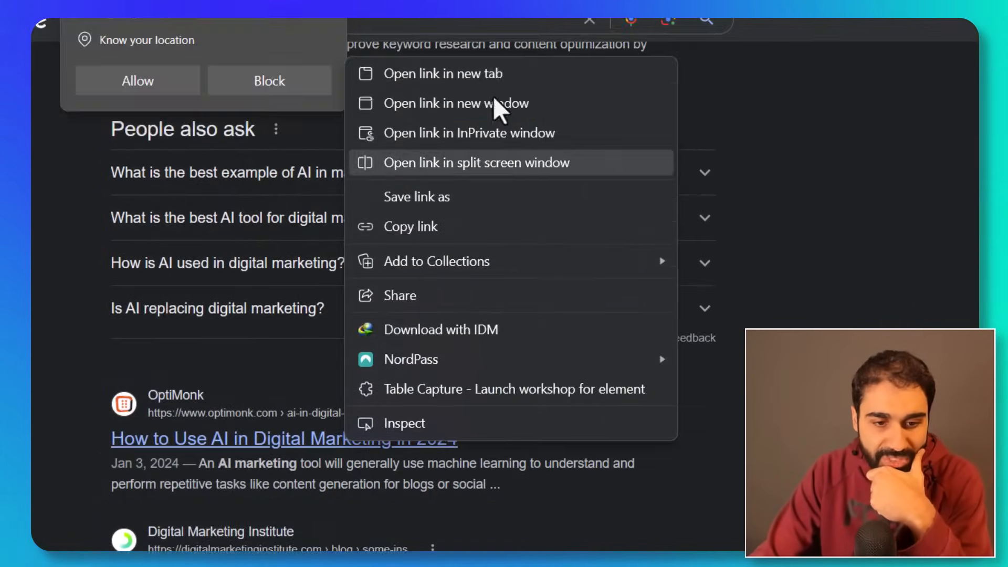
# Open the OptiMonk article in a new tab, skim it, then return to the Google results.
pyautogui.click(443, 73)
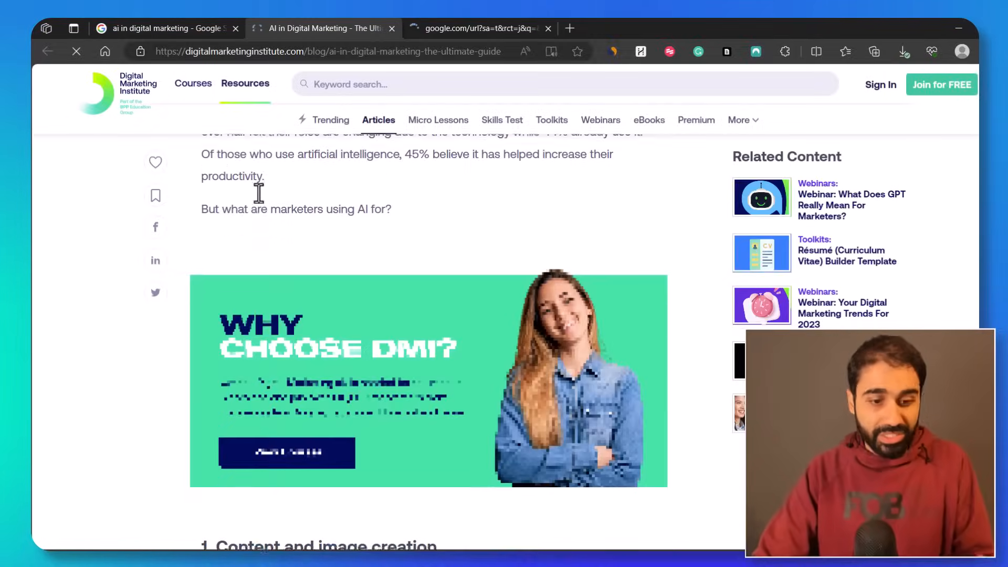
pyautogui.scroll(-3)
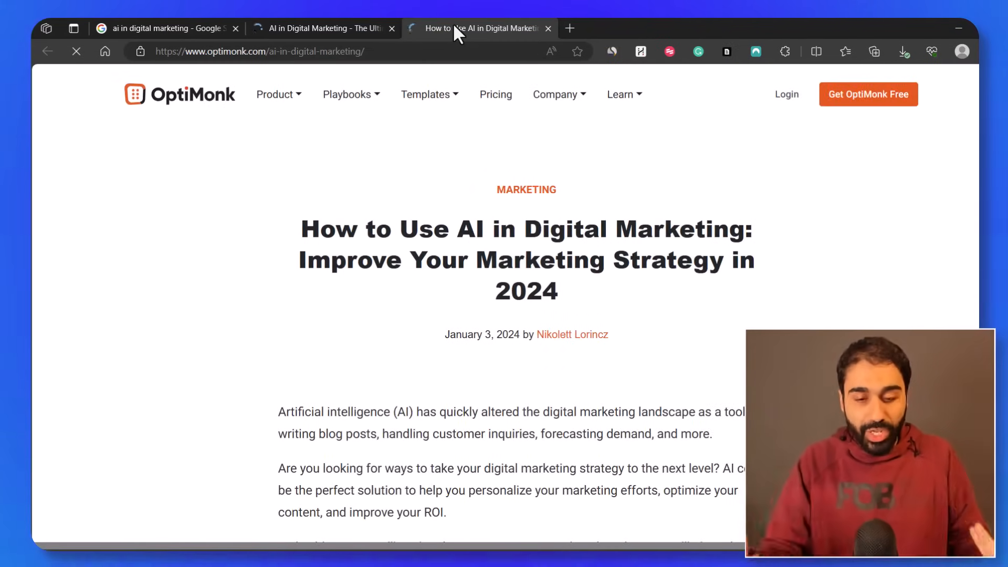
pyautogui.scroll(-3)
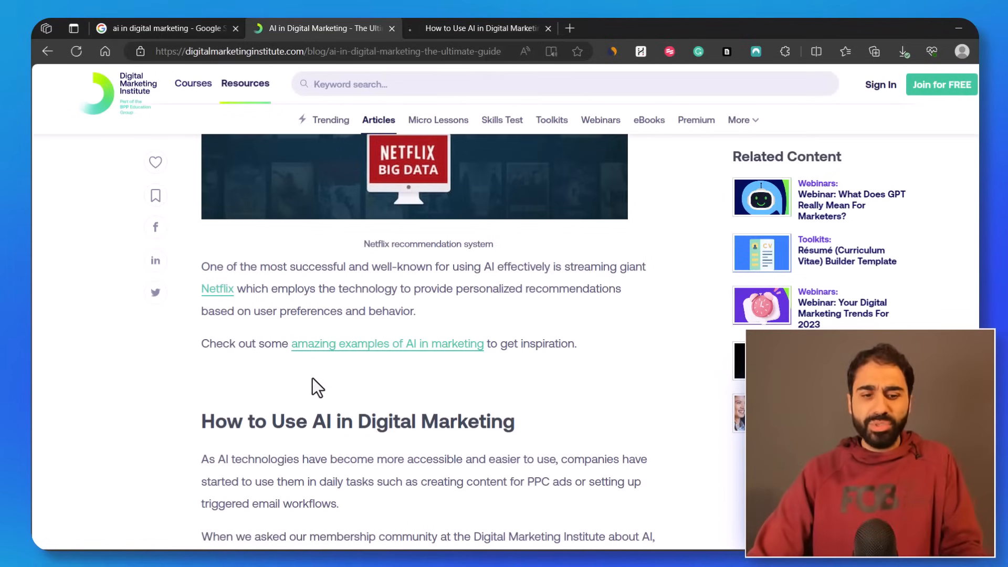
pyautogui.scroll(-3)
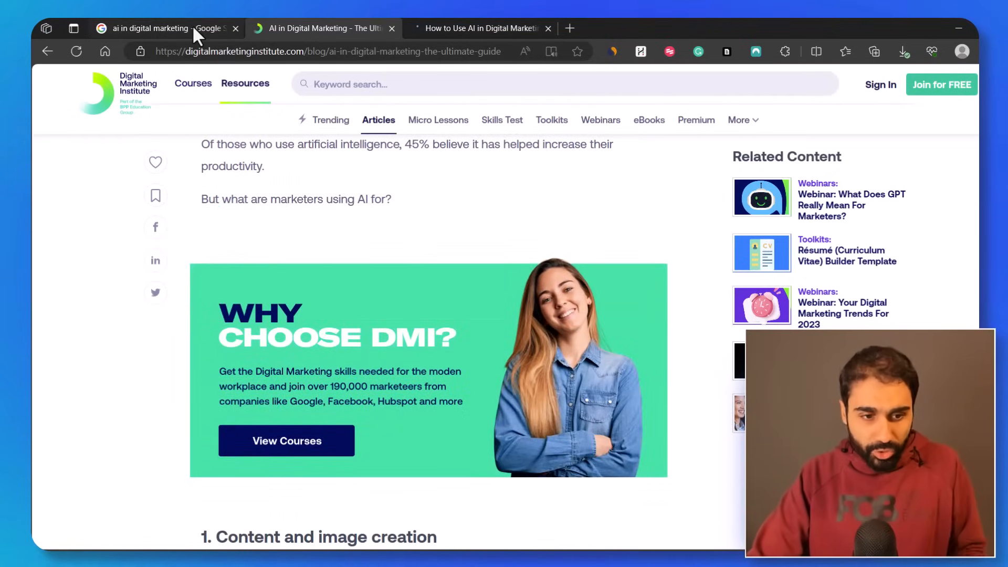
pyautogui.click(157, 29)
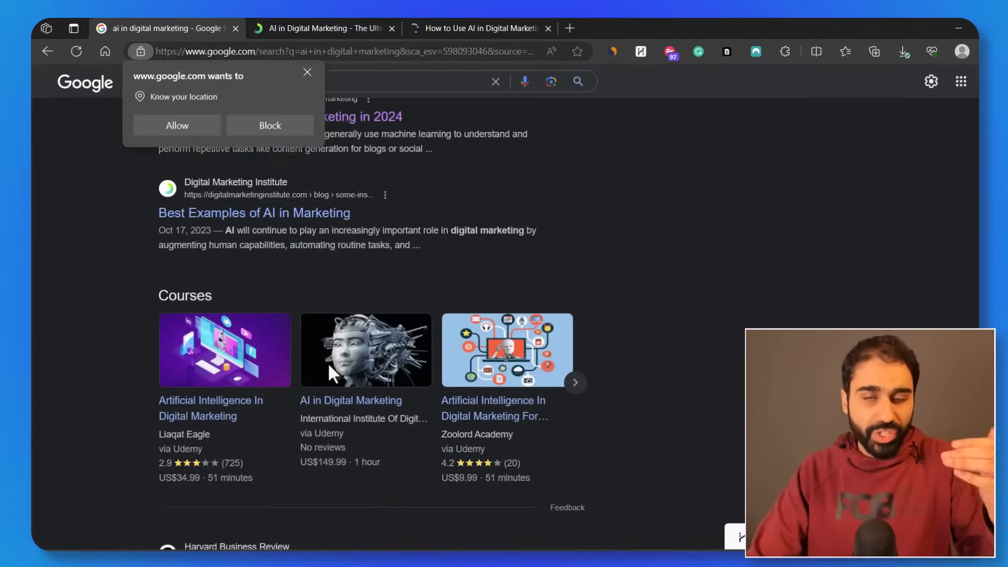
pyautogui.scroll(-3)
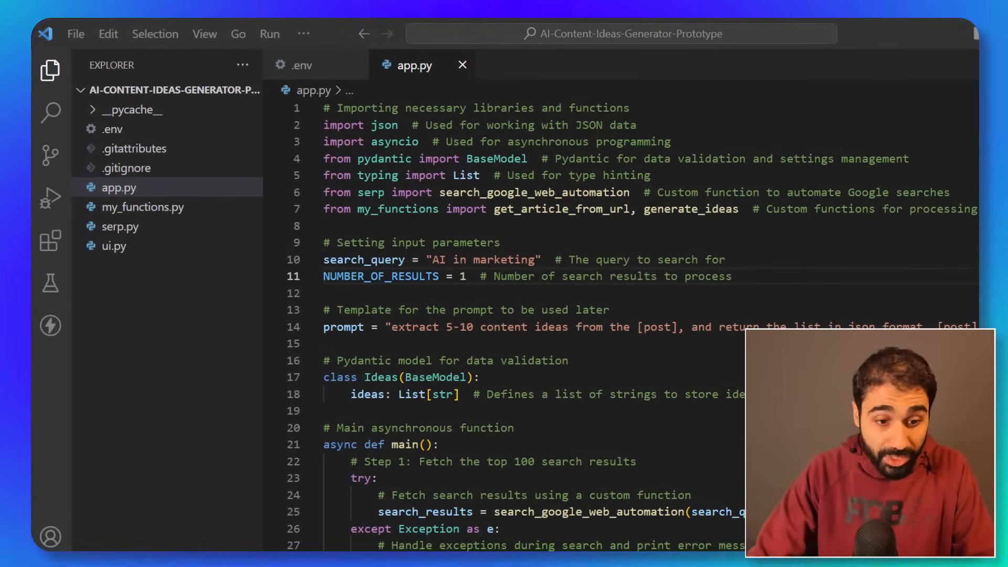
# Change NUMBER_OF_RESULTS on line 11 of app.py from 1 to 10.
pyautogui.moveTo(434, 260); pyautogui.dragTo(532, 259)
pyautogui.write('0')
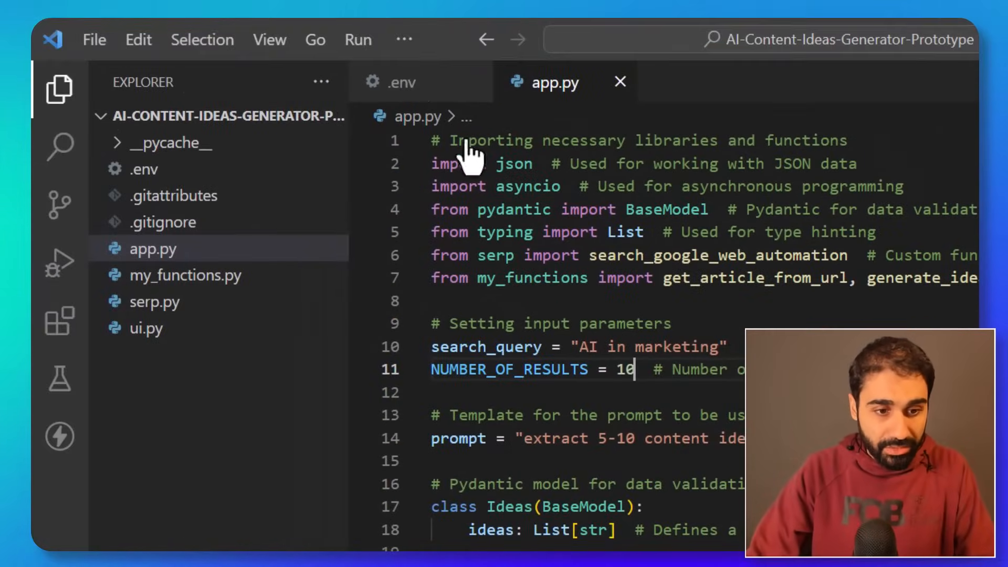
pyautogui.click(403, 39)
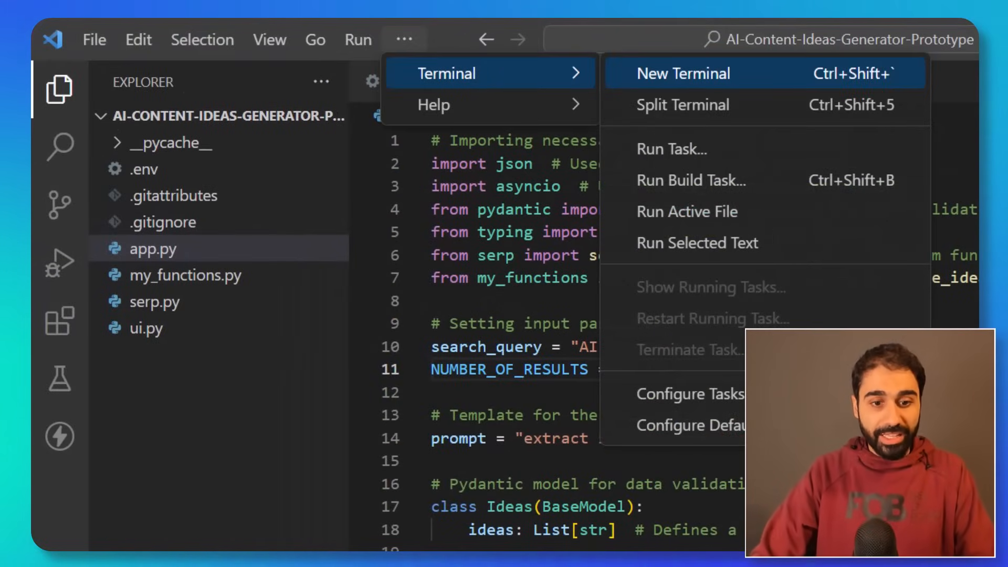
# Run 'python app.py' in a new PowerShell terminal.
pyautogui.click(684, 73)
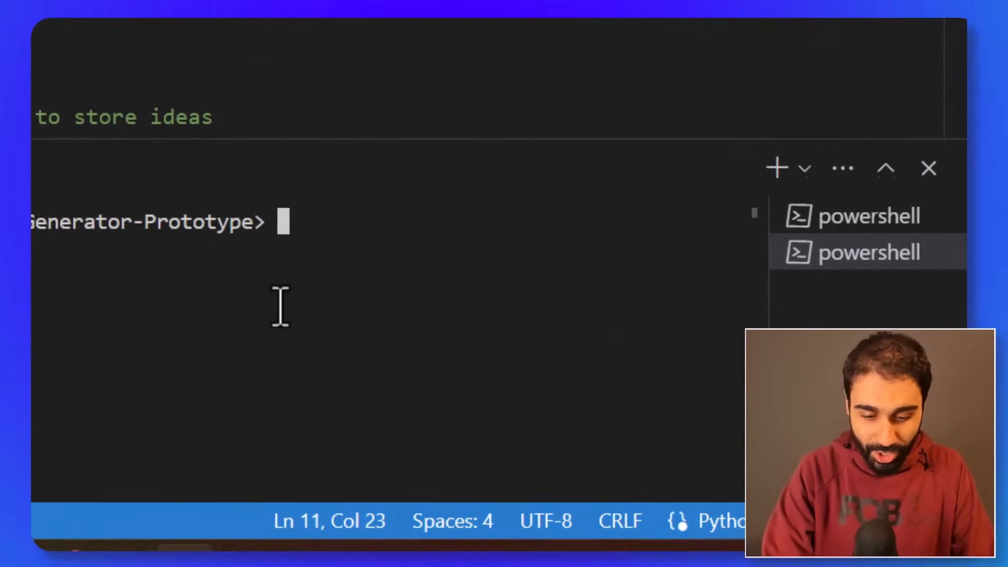
pyautogui.write('python ap')
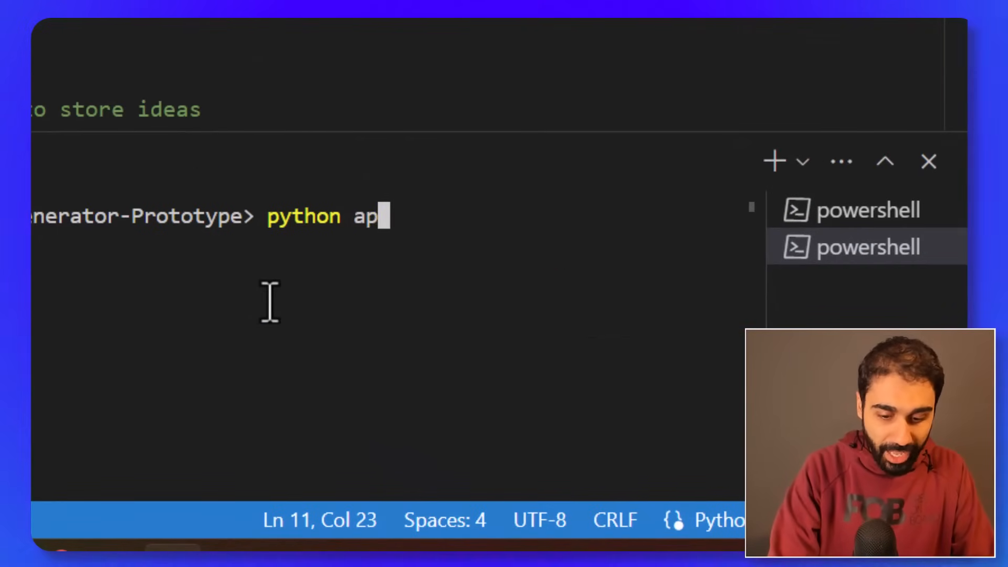
pyautogui.write('p.py')
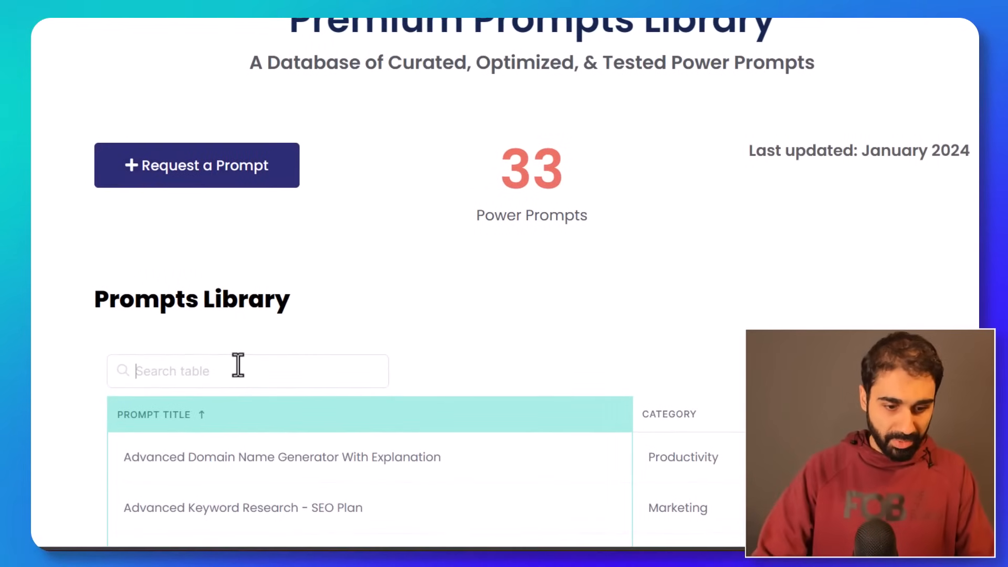
# Filter the Prompts Library table with 'stream' and copy the matching prompt.
pyautogui.write('stream')
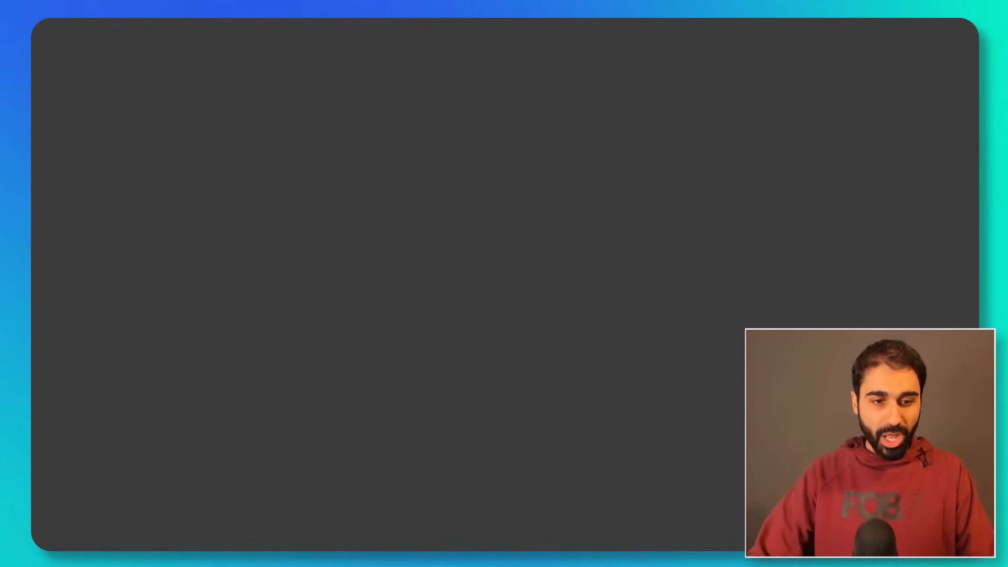
pyautogui.press('Ctrl+c')
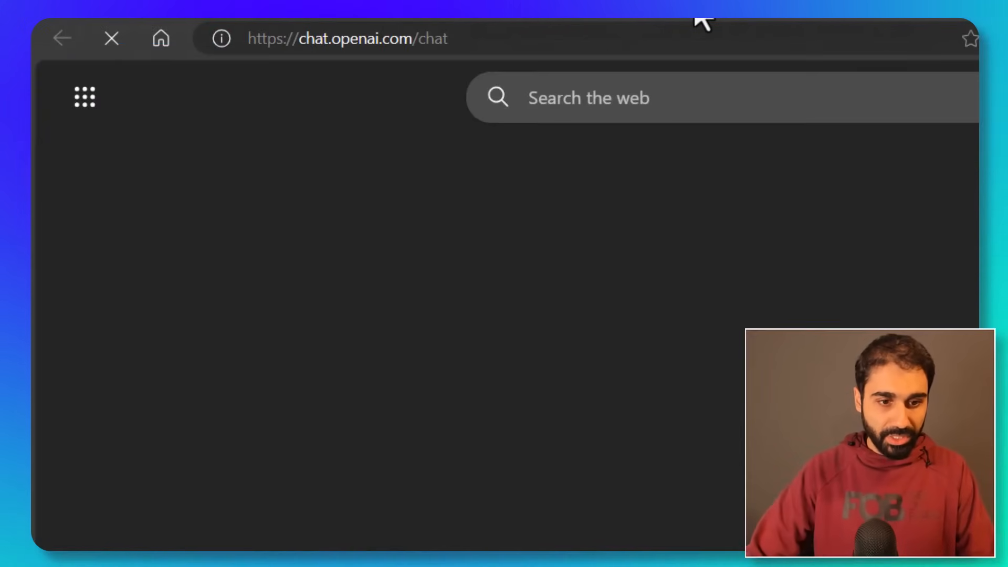
# Paste app.py into the ChatGPT Streamlit UI prompt and scroll through the generated code.
pyautogui.press('ctrl+v')
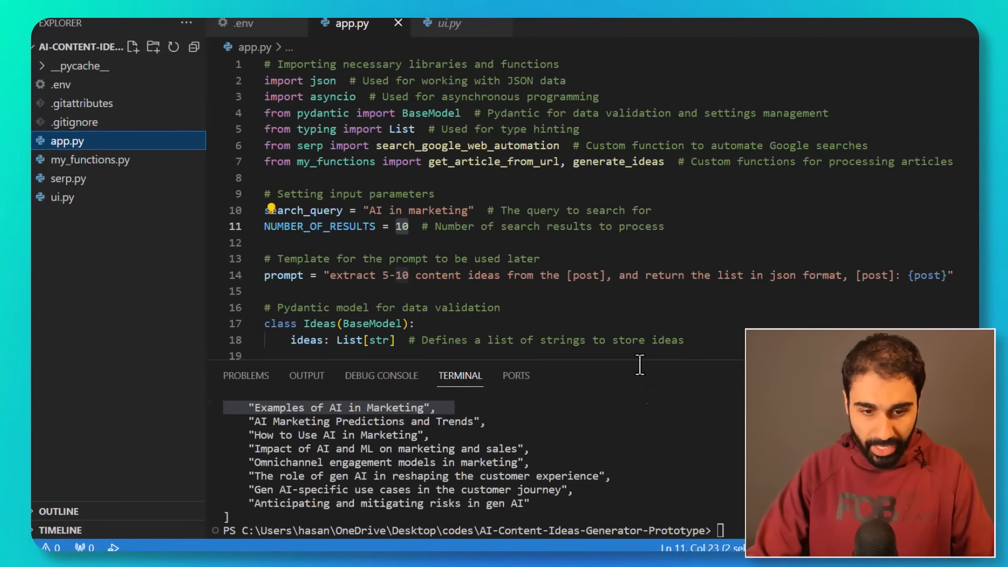
pyautogui.press('Ctrl+C')
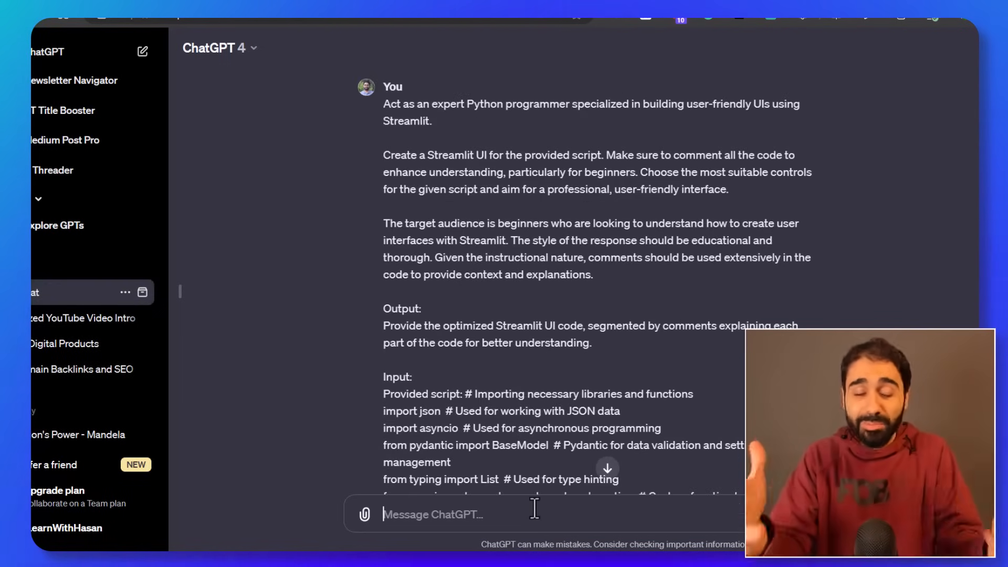
pyautogui.scroll(-3)
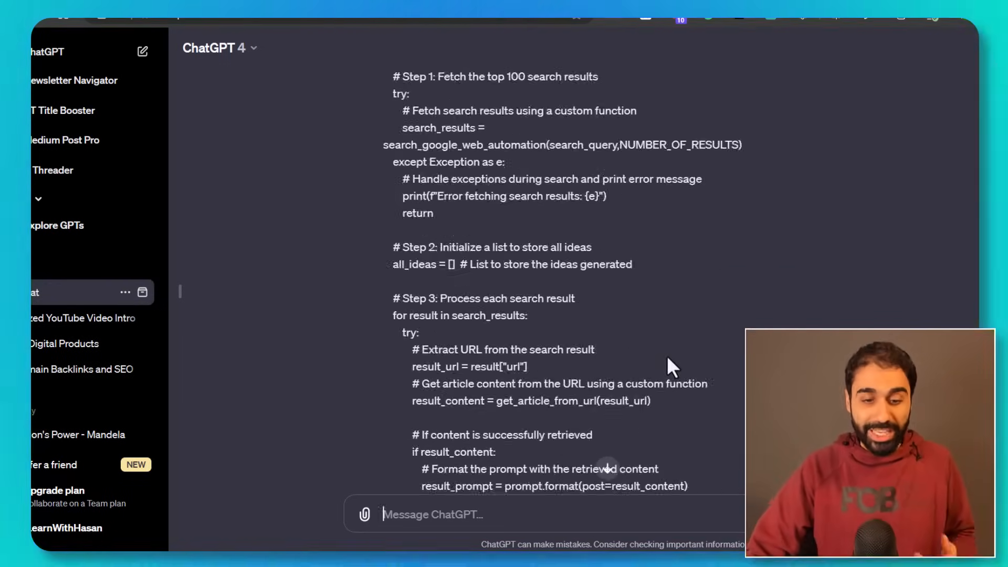
pyautogui.scroll(-3)
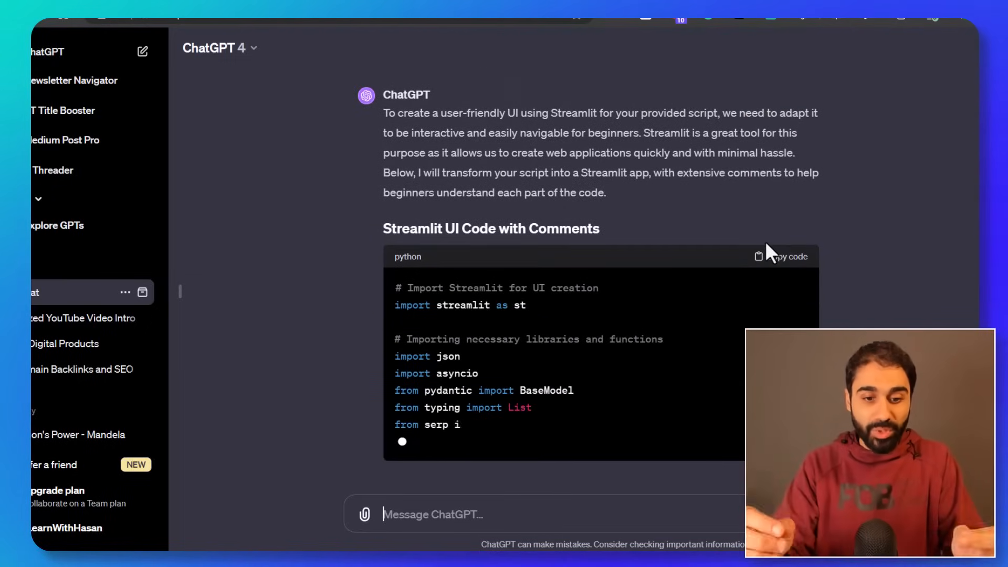
pyautogui.scroll(-3)
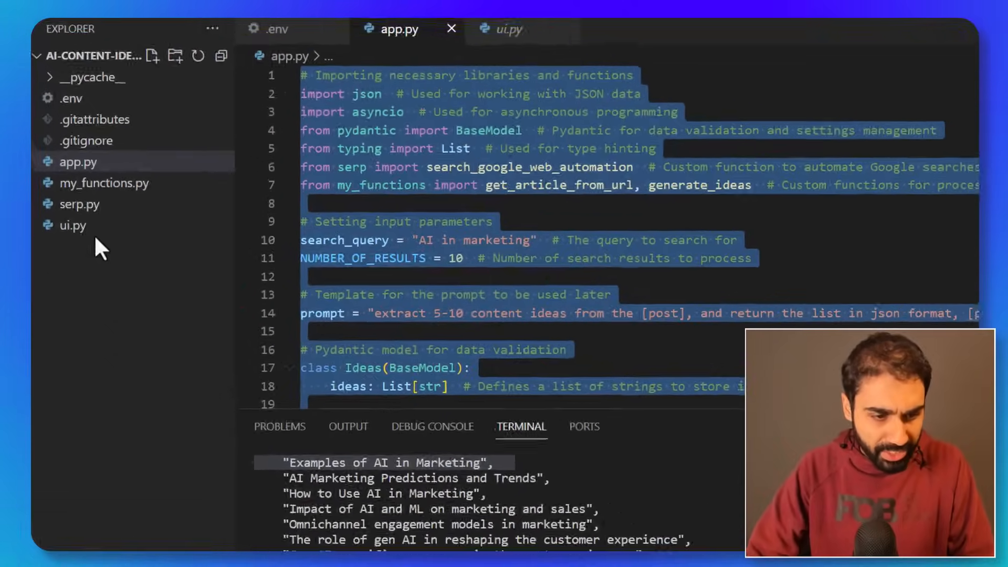
pyautogui.click(72, 225)
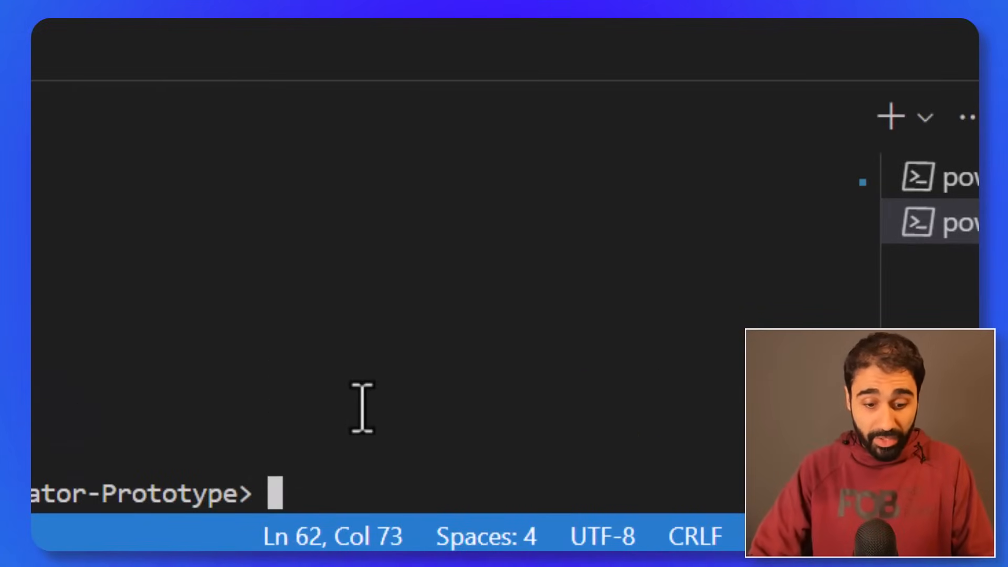
# Run 'streamlit run ui.py' in the terminal to start the app.
pyautogui.write('streamlit run')
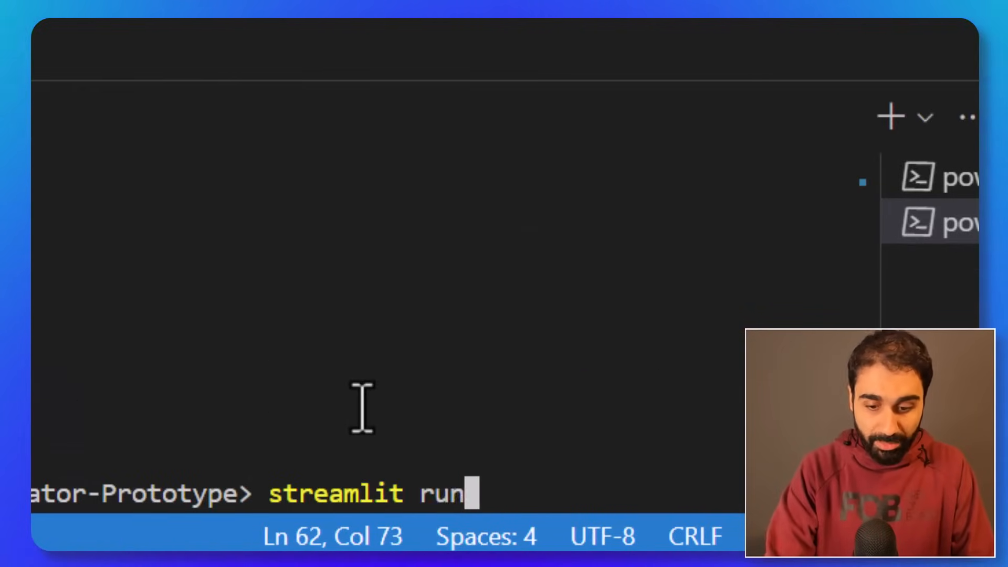
pyautogui.write('ui.py')
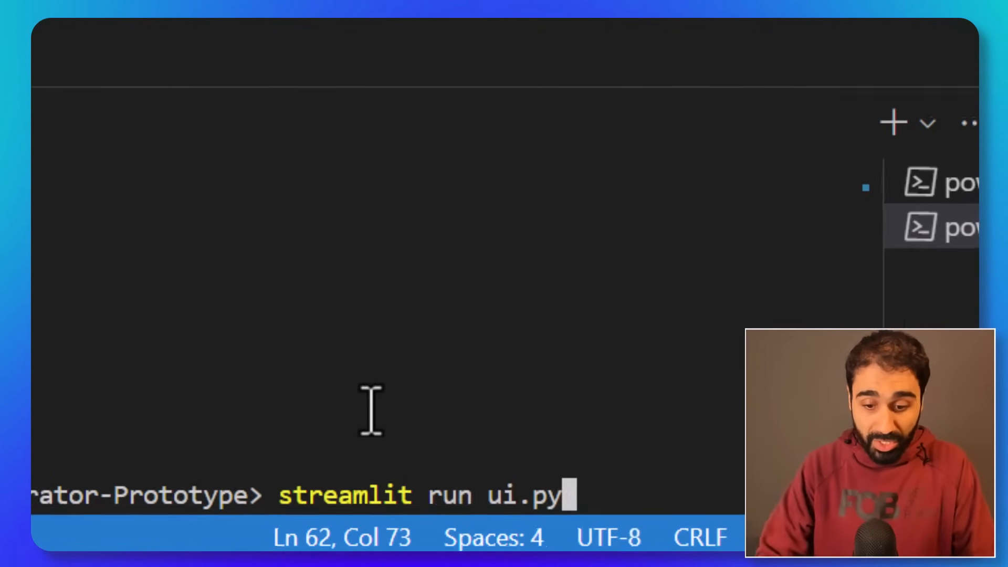
pyautogui.press('Enter')
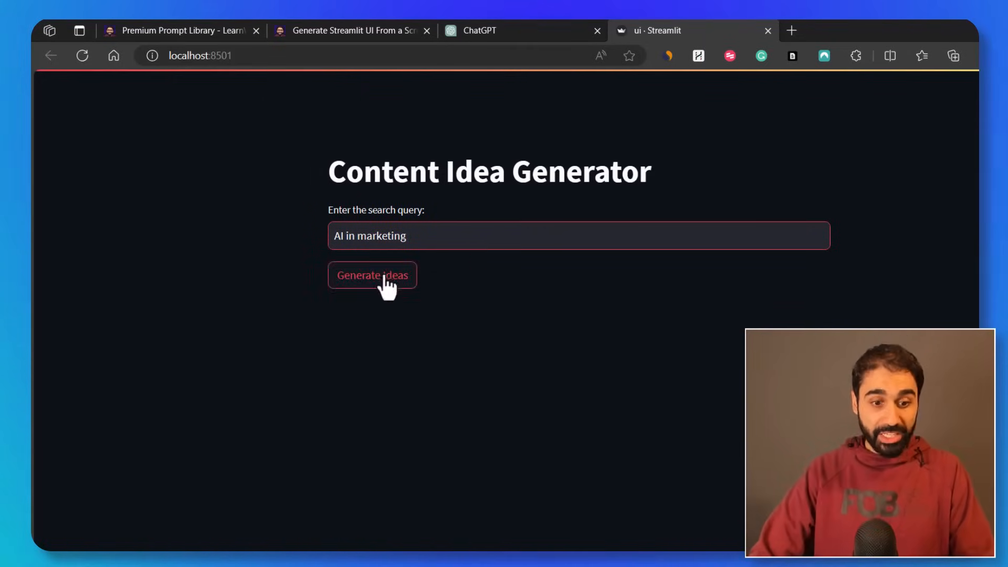
# Generate ideas for 'AI in marketing' and scroll the JSON list of results.
pyautogui.click(372, 275)
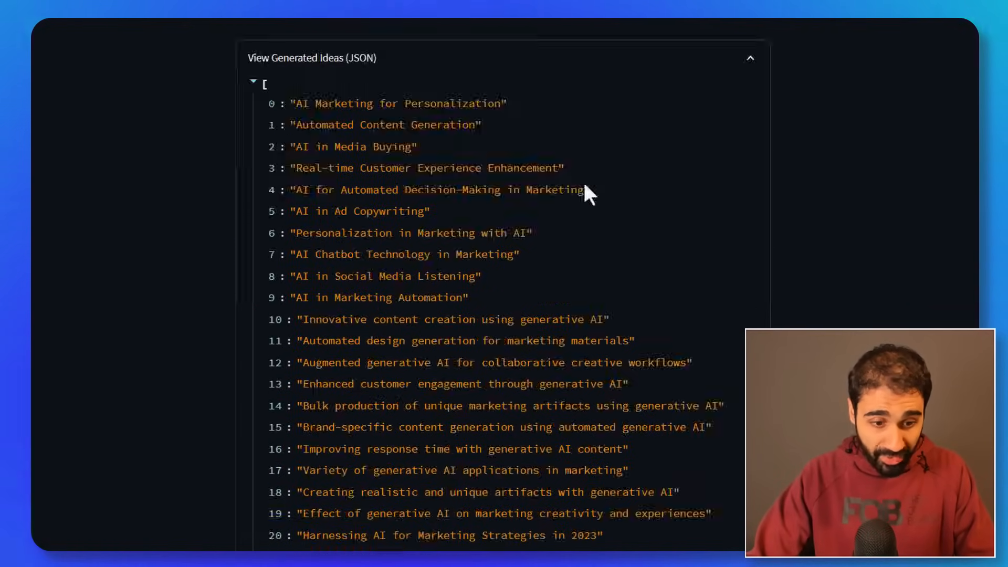
pyautogui.scroll(-3)
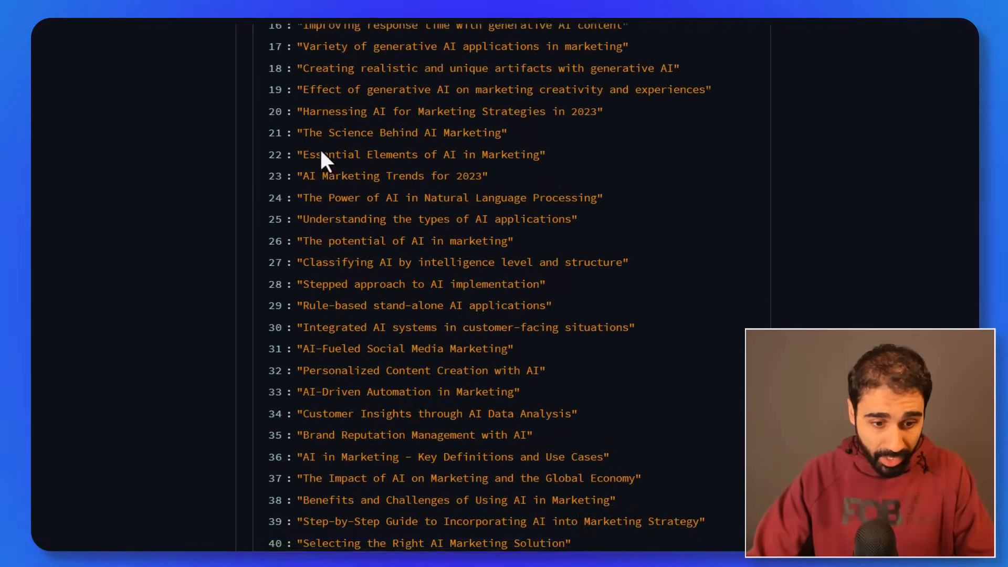
pyautogui.scroll(-3)
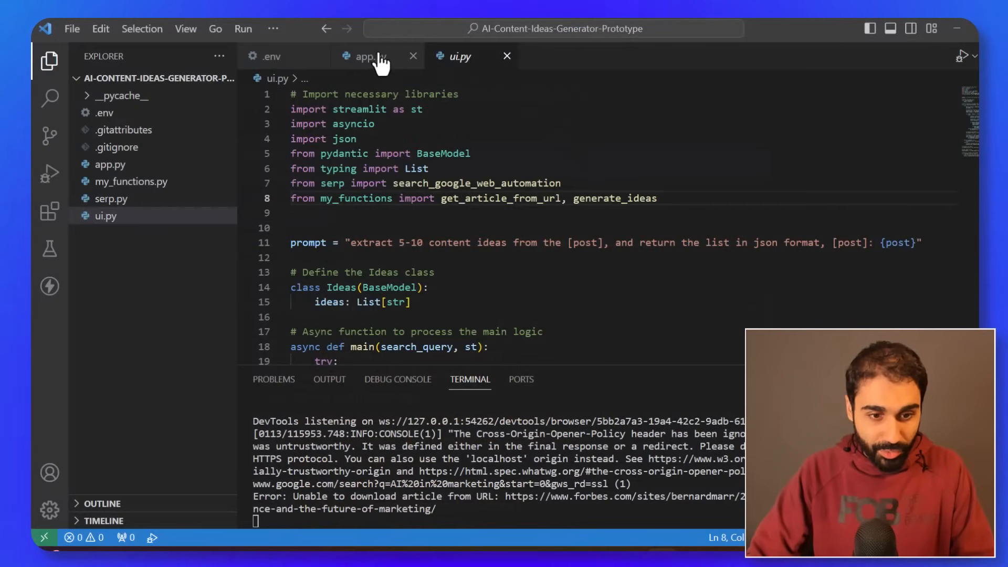
# Review app.py and my_functions.py, then open the .env file with the OpenAI API key.
pyautogui.click(370, 56)
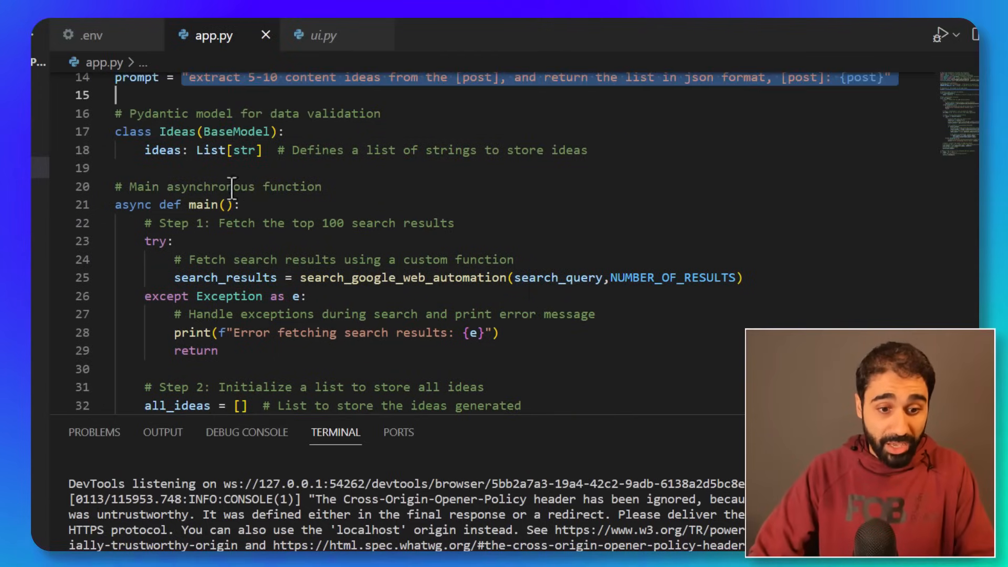
pyautogui.scroll(-3)
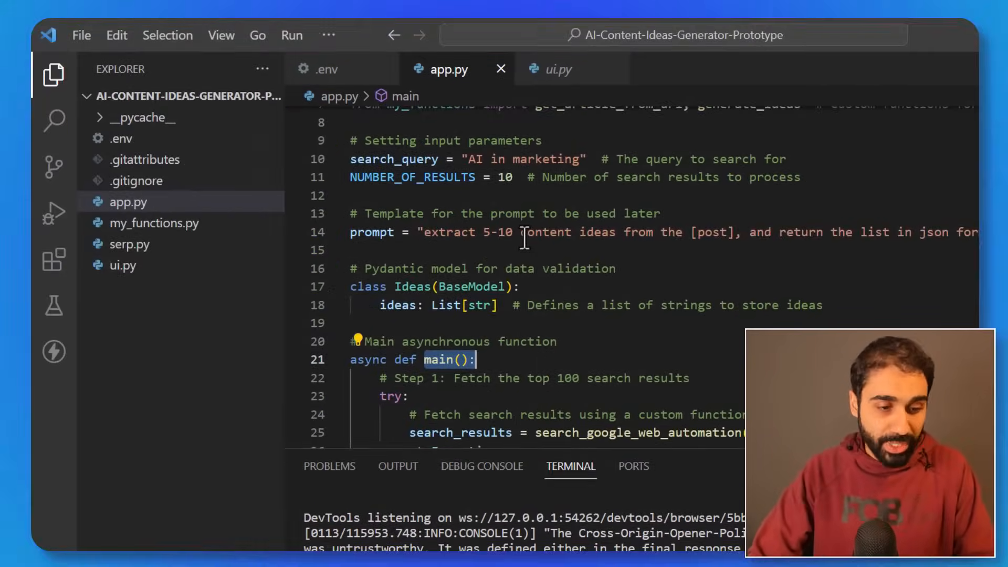
pyautogui.click(130, 244)
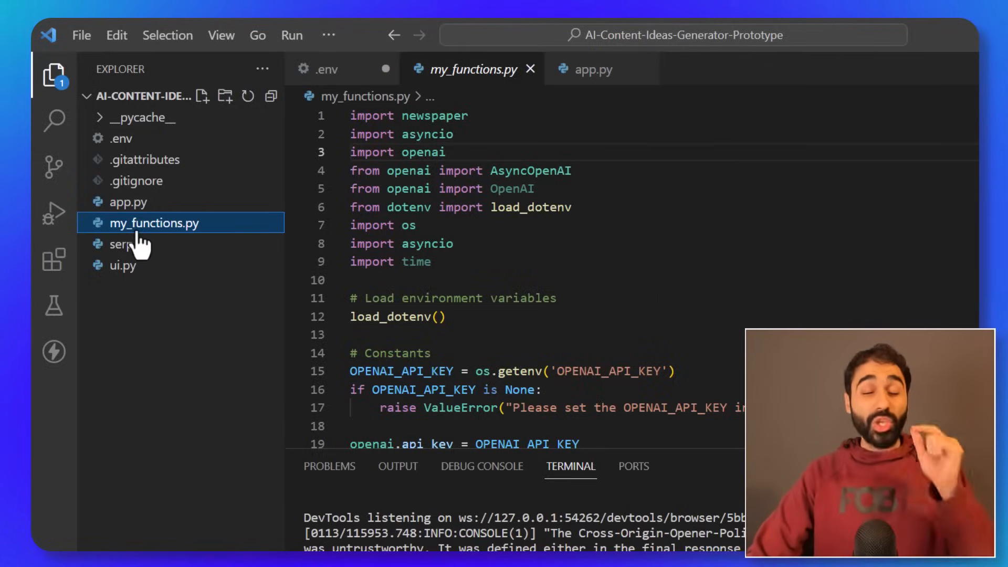
pyautogui.click(120, 138)
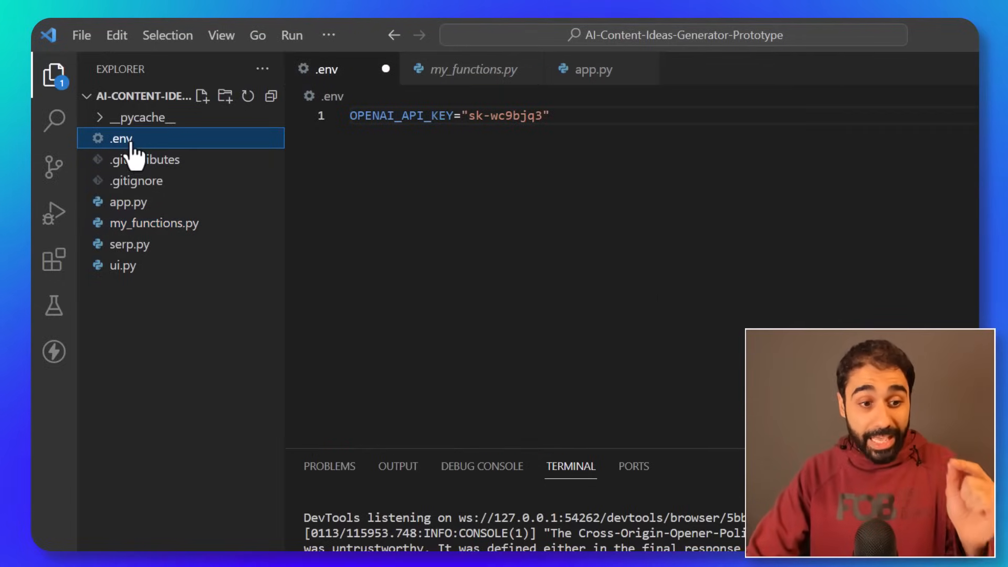